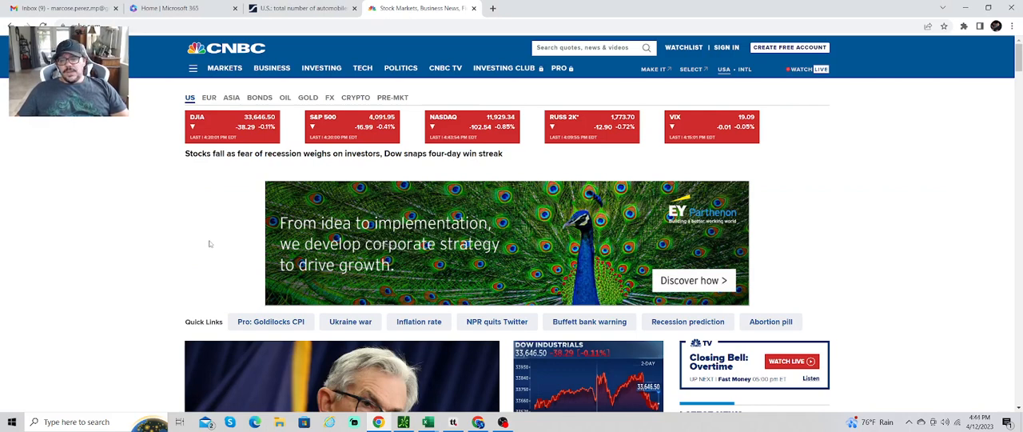
{"action": "mouse_move", "coordinate": [224, 207]}
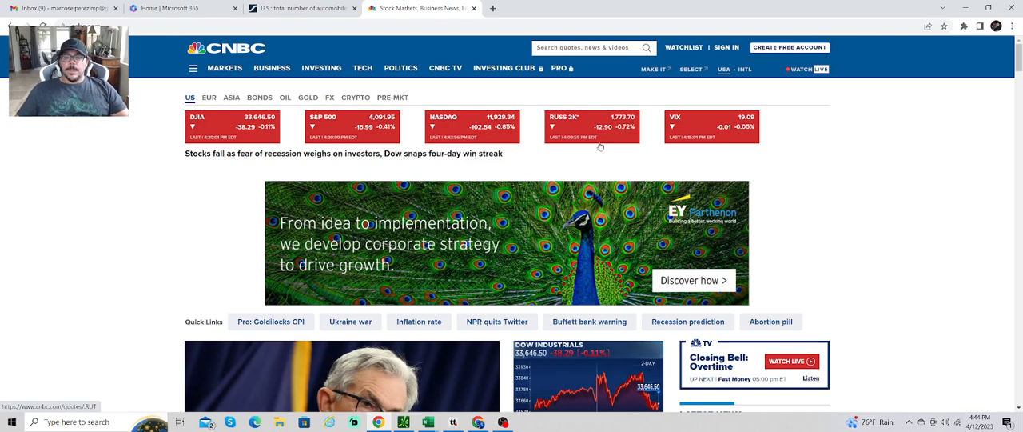
{"action": "mouse_move", "coordinate": [723, 167]}
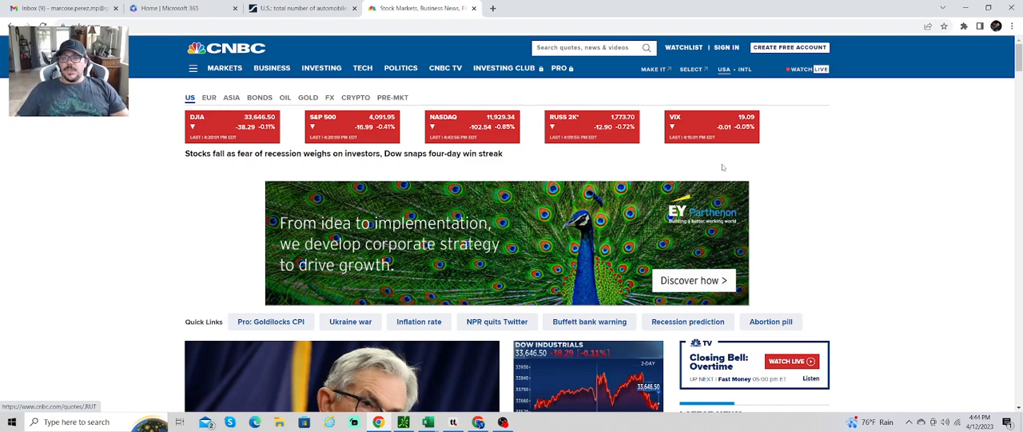
{"action": "mouse_move", "coordinate": [728, 143]}
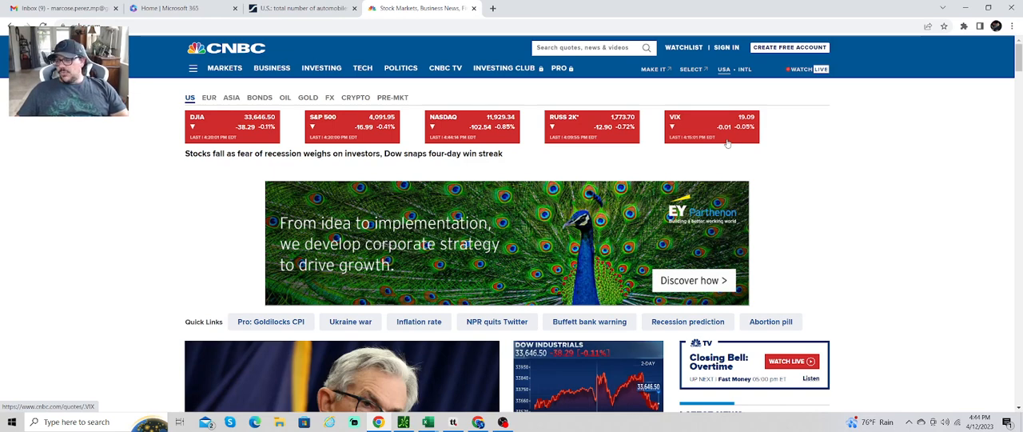
{"action": "mouse_move", "coordinate": [602, 182]}
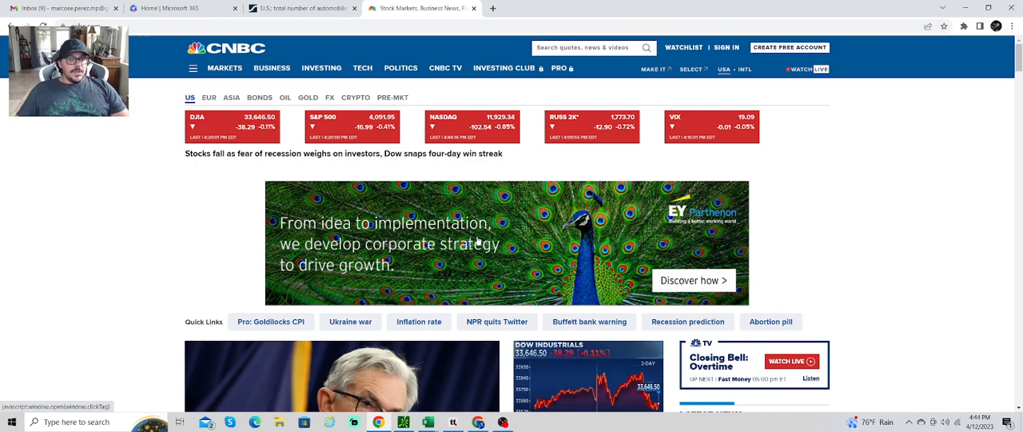
{"action": "mouse_move", "coordinate": [270, 173]}
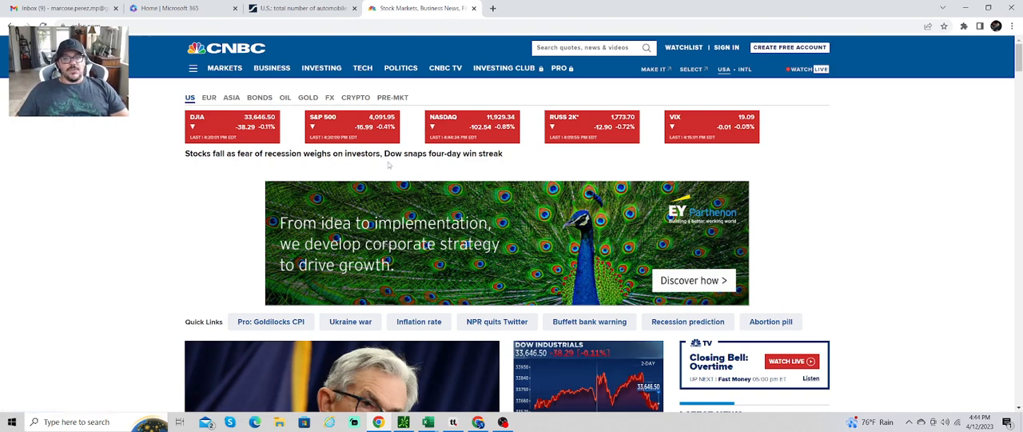
{"action": "mouse_move", "coordinate": [500, 164]}
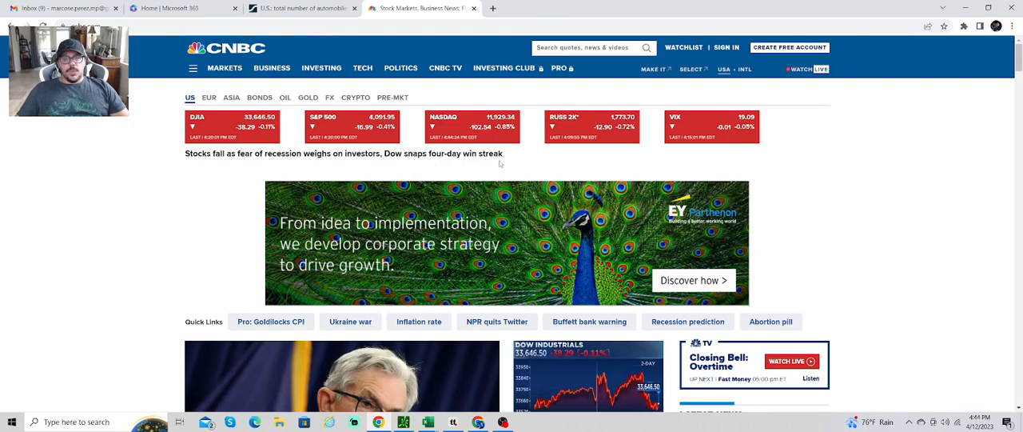
- Scroll the CNBC homepage down to the Fed recession lead story and Latest News panel
{"action": "scroll", "scroll_direction": "down", "scroll_amount": 3}
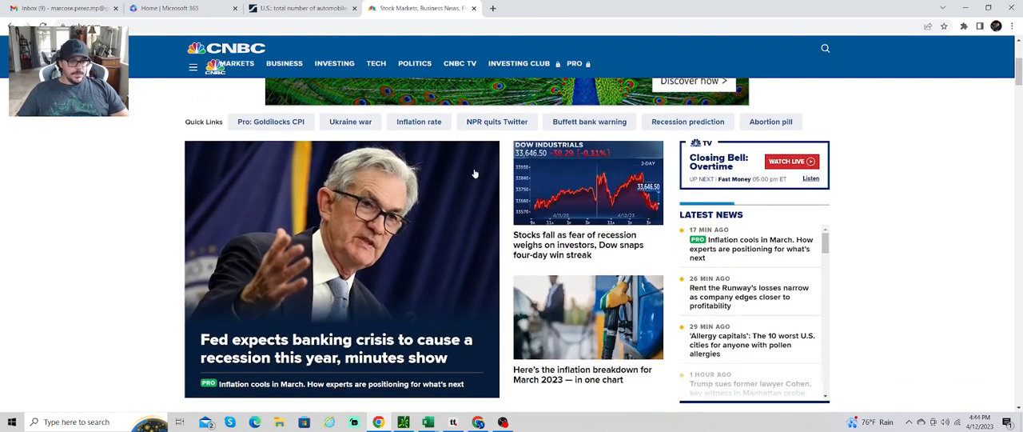
{"action": "scroll", "scroll_direction": "down", "scroll_amount": 3}
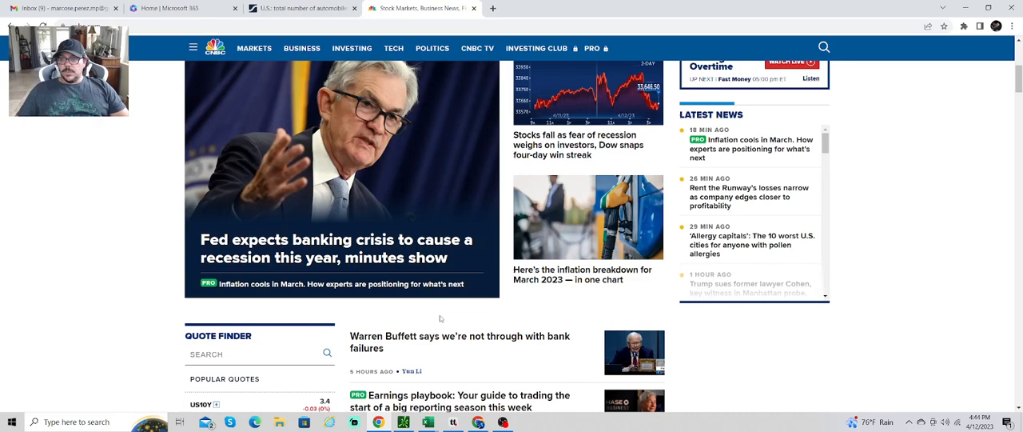
{"action": "mouse_move", "coordinate": [427, 344]}
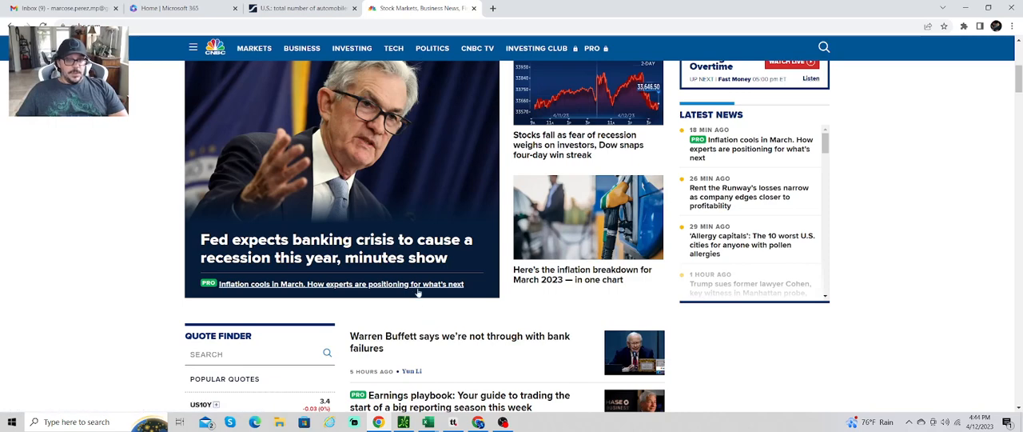
{"action": "mouse_move", "coordinate": [413, 301]}
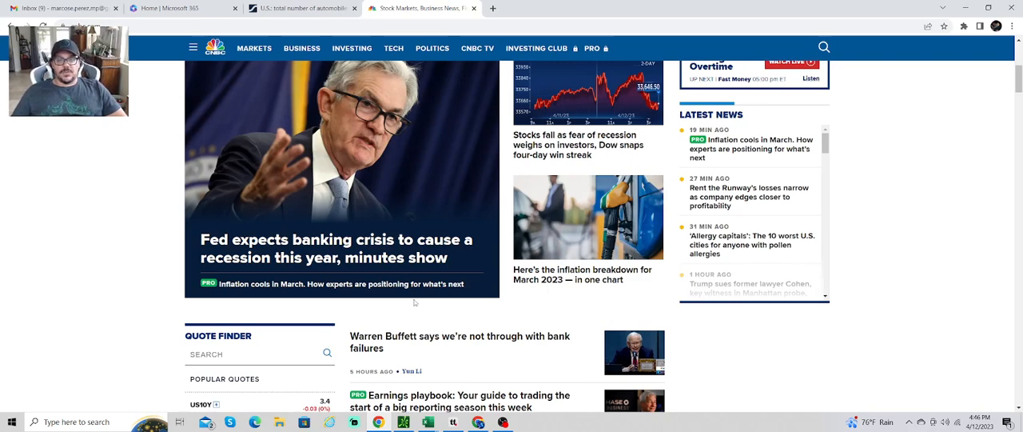
{"action": "scroll", "scroll_direction": "down", "scroll_amount": 3}
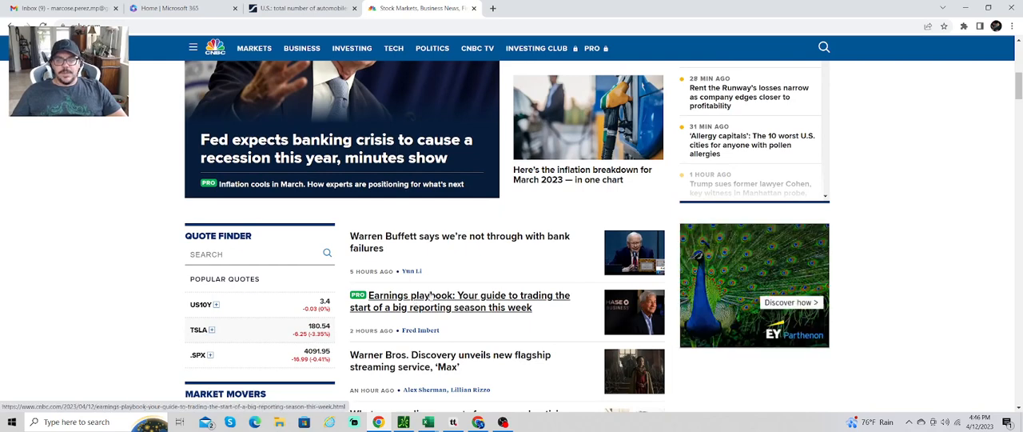
{"action": "scroll", "scroll_direction": "down", "scroll_amount": 3}
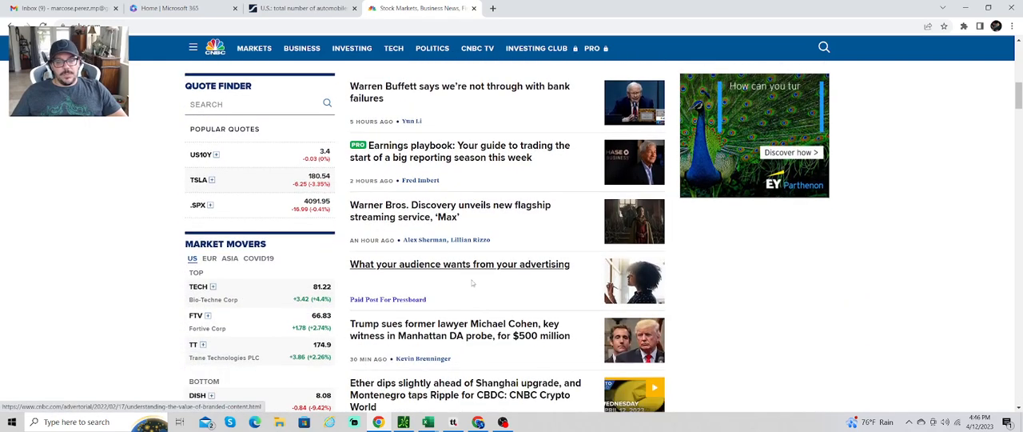
{"action": "scroll", "scroll_direction": "down", "scroll_amount": 3}
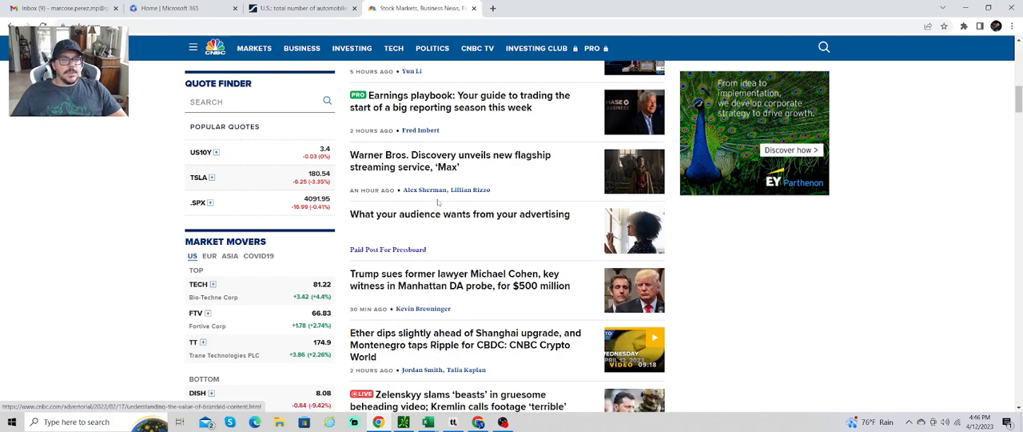
{"action": "scroll", "scroll_direction": "down", "scroll_amount": 3}
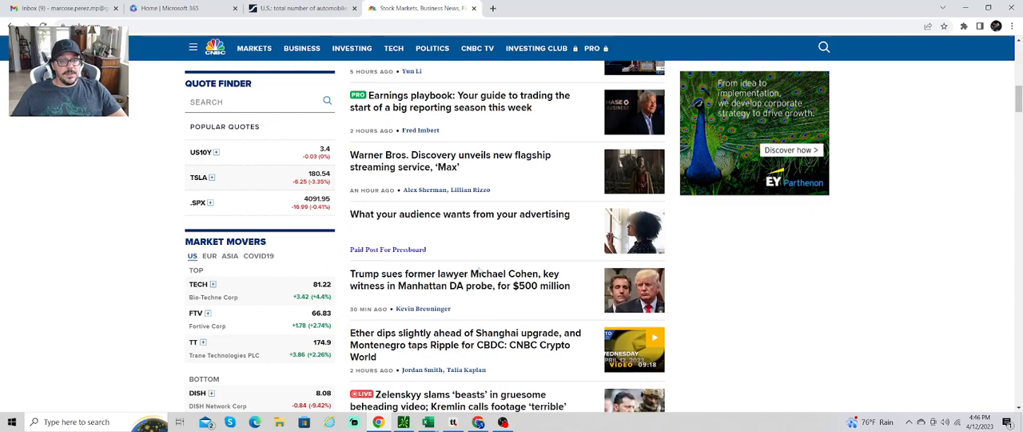
{"action": "scroll", "scroll_direction": "up", "scroll_amount": 3}
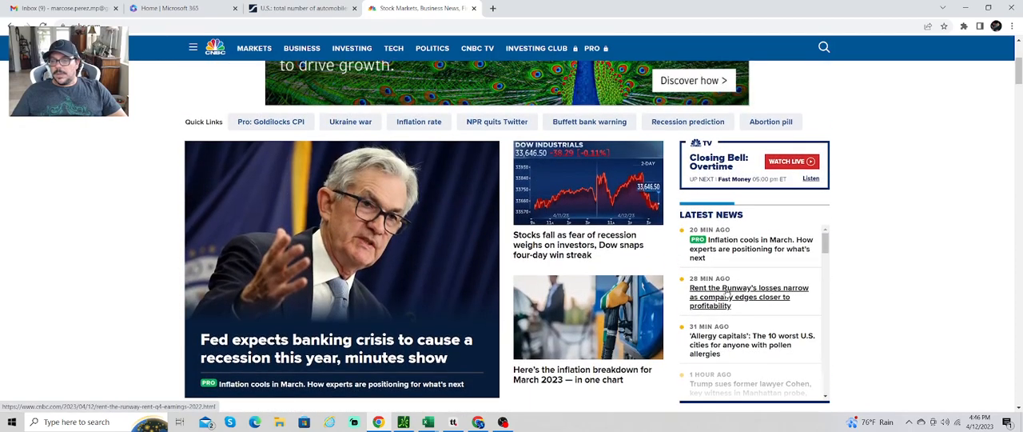
{"action": "mouse_move", "coordinate": [749, 298]}
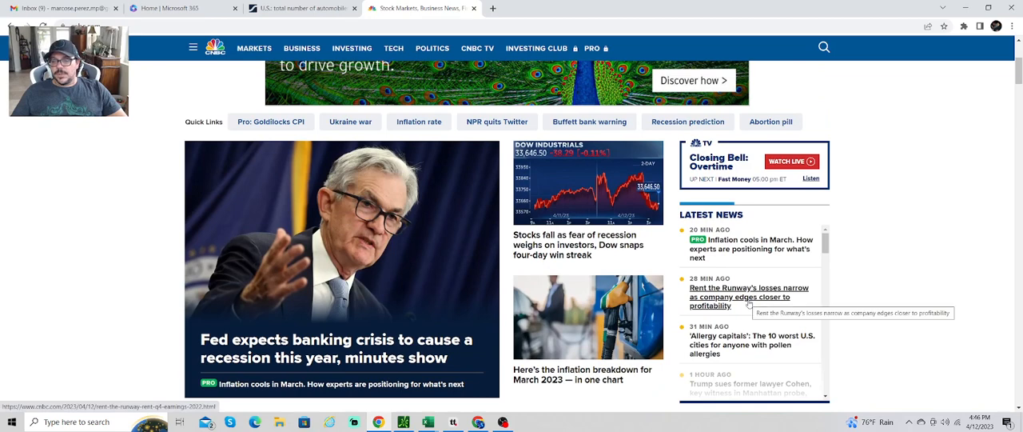
{"action": "scroll", "scroll_direction": "down", "scroll_amount": 3}
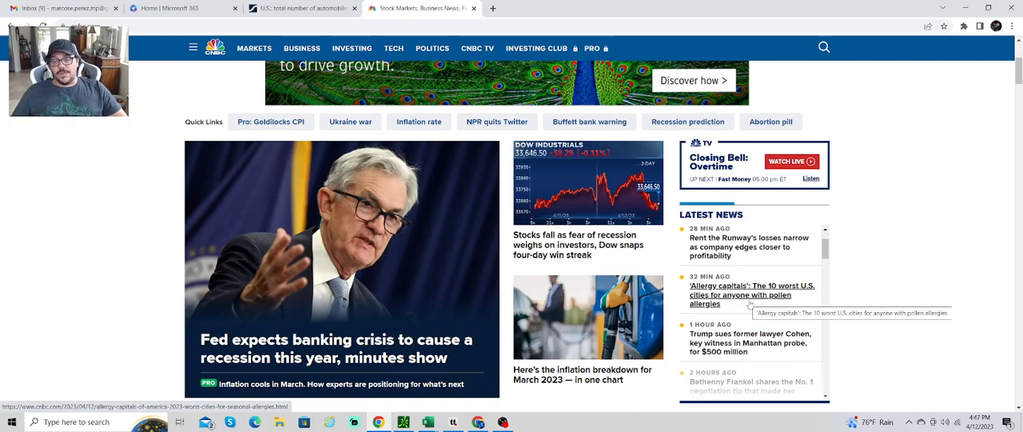
{"action": "mouse_move", "coordinate": [771, 307]}
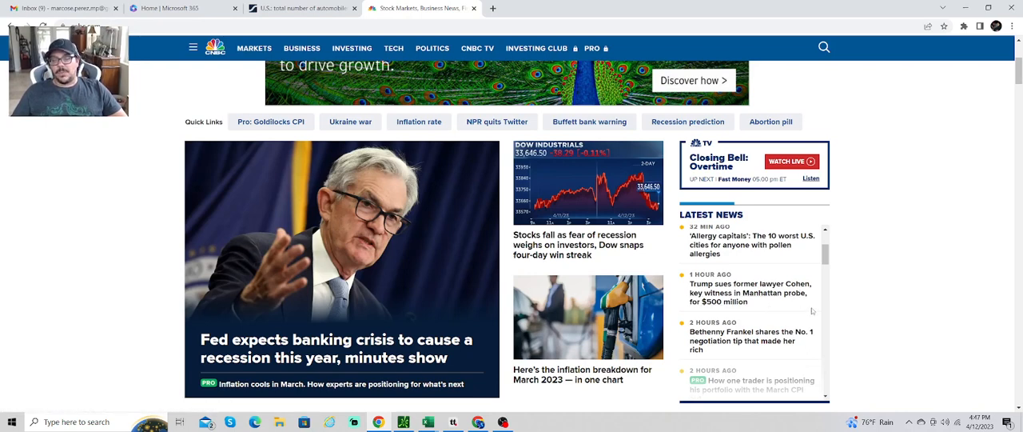
{"action": "scroll", "scroll_direction": "down", "scroll_amount": 3}
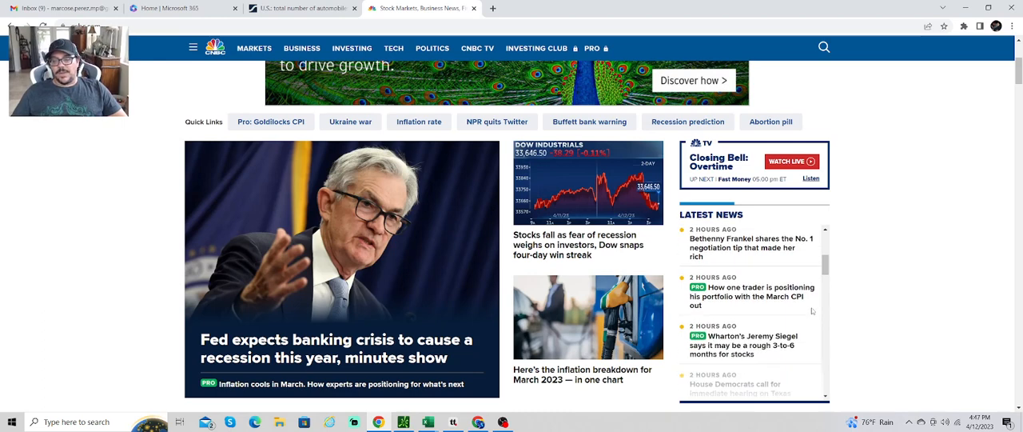
{"action": "scroll", "scroll_direction": "down", "scroll_amount": 3}
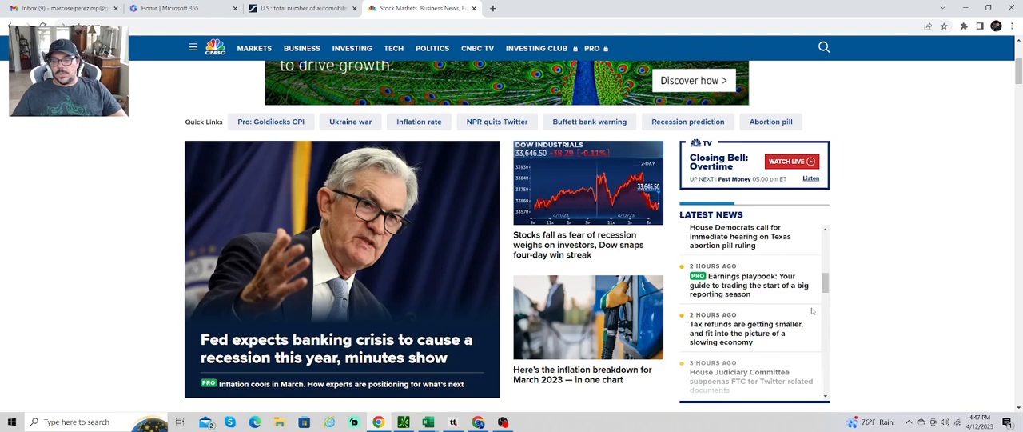
{"action": "scroll", "scroll_direction": "down", "scroll_amount": 3}
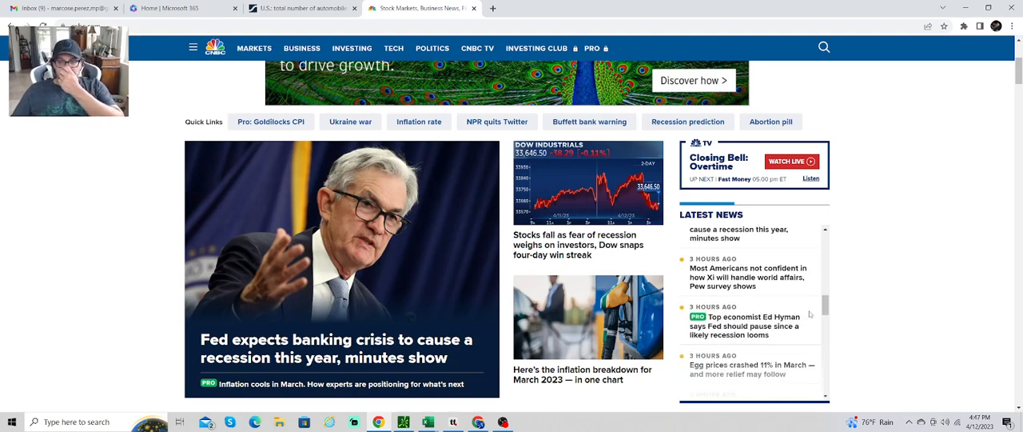
{"action": "scroll", "scroll_direction": "down", "scroll_amount": 3}
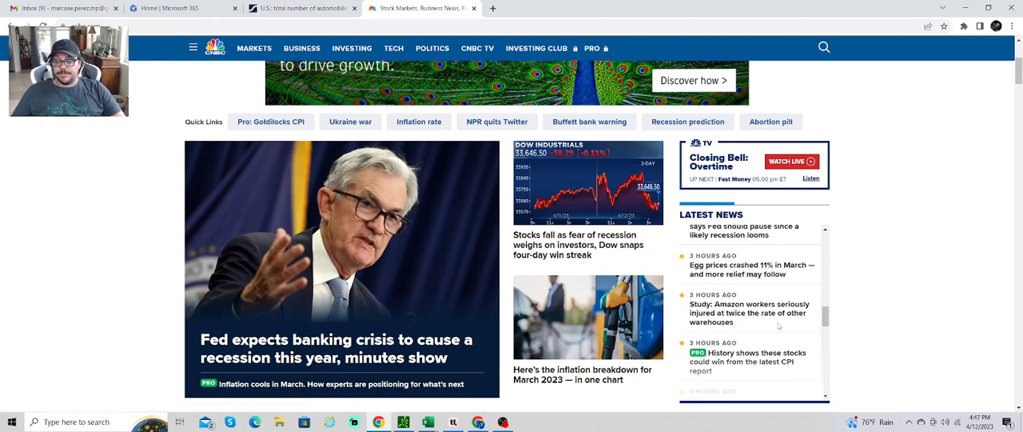
{"action": "scroll", "scroll_direction": "down", "scroll_amount": 3}
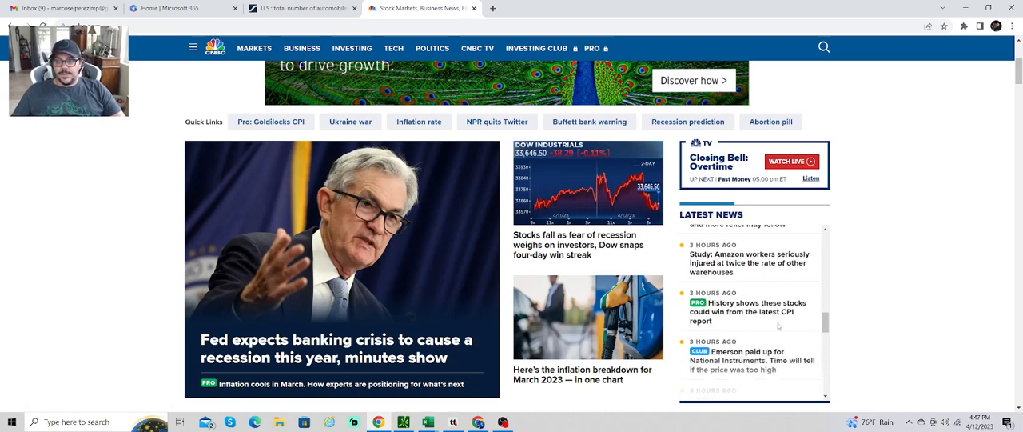
{"action": "scroll", "scroll_direction": "down", "scroll_amount": 3}
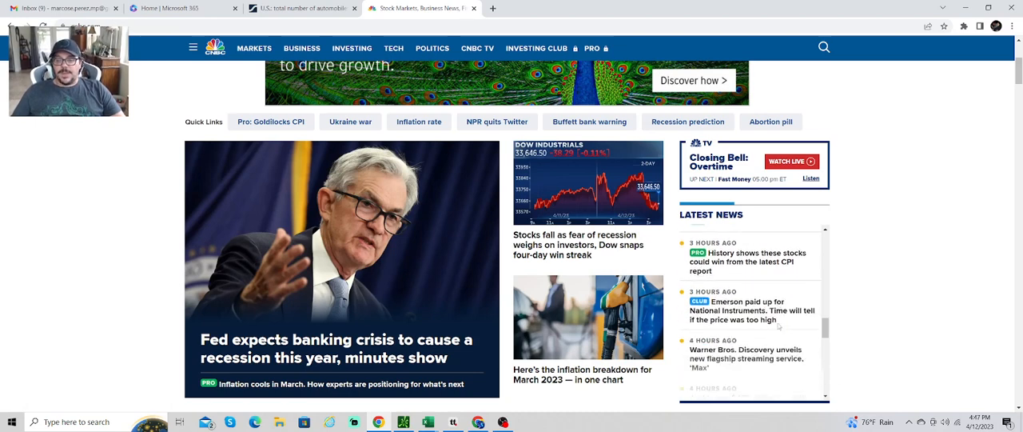
{"action": "scroll", "scroll_direction": "down", "scroll_amount": 3}
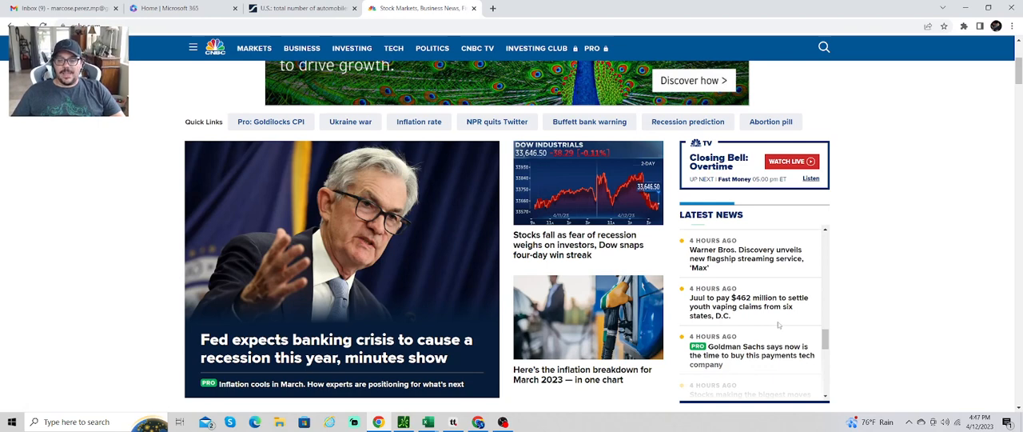
{"action": "scroll", "scroll_direction": "down", "scroll_amount": 3}
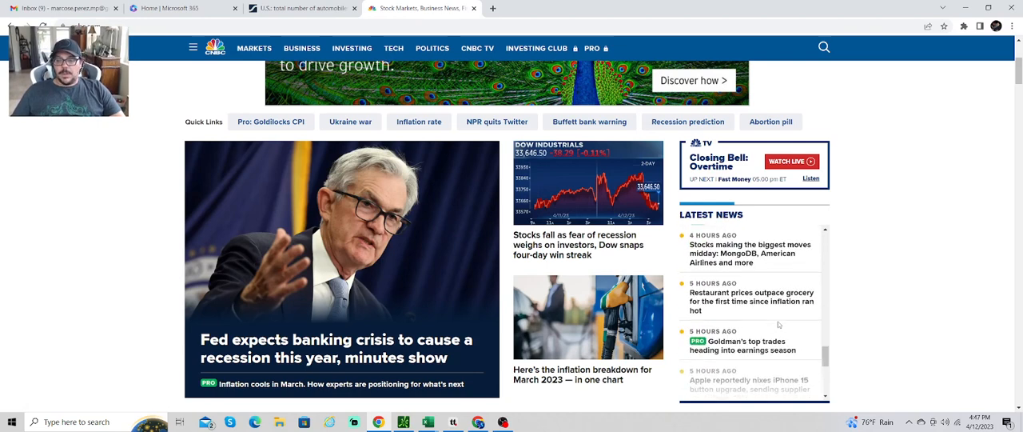
{"action": "scroll", "scroll_direction": "down", "scroll_amount": 3}
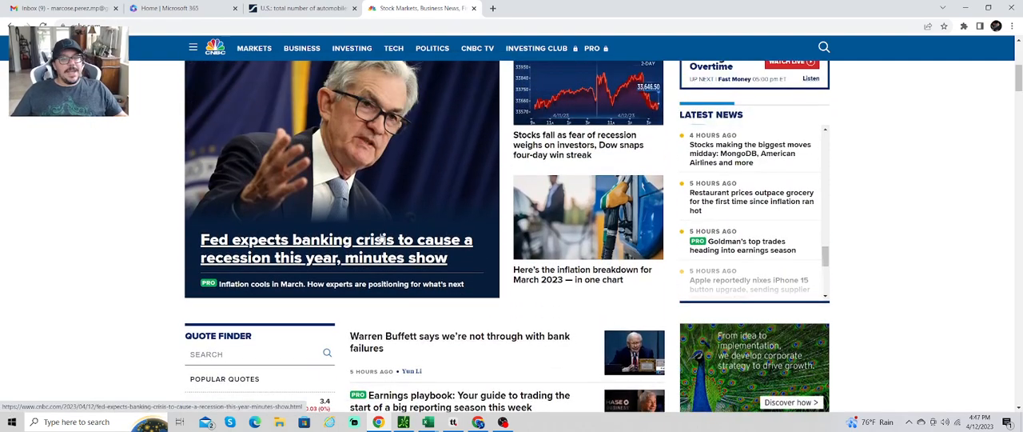
{"action": "mouse_move", "coordinate": [376, 240]}
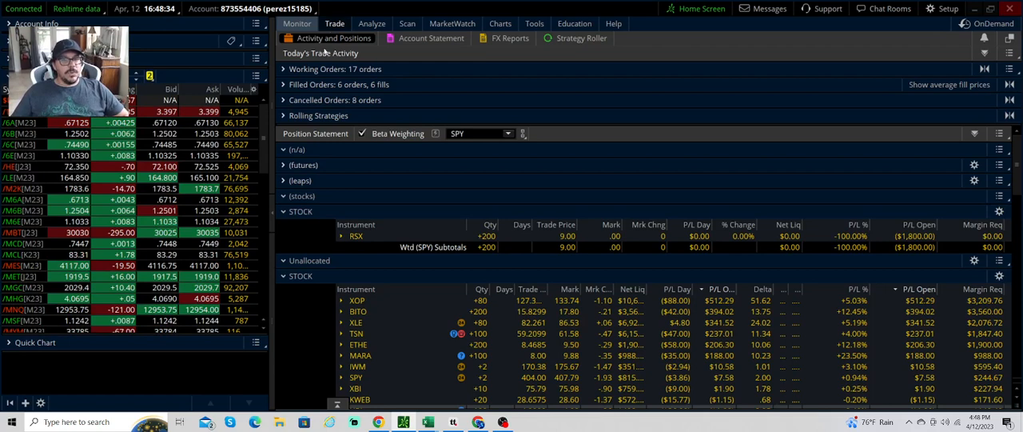
- Load Tyson Foods (TSN) in thinkorswim with its option chain and 100-share position
{"action": "left_click", "coordinate": [335, 23]}
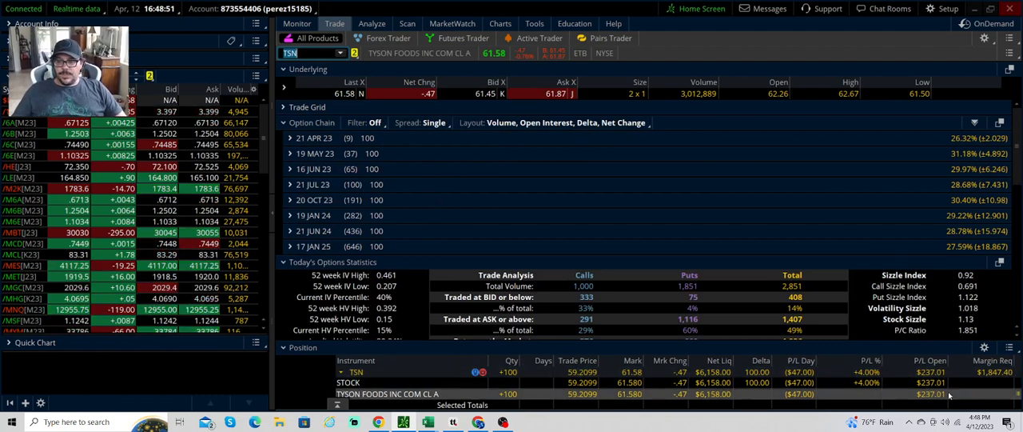
{"action": "mouse_move", "coordinate": [535, 255]}
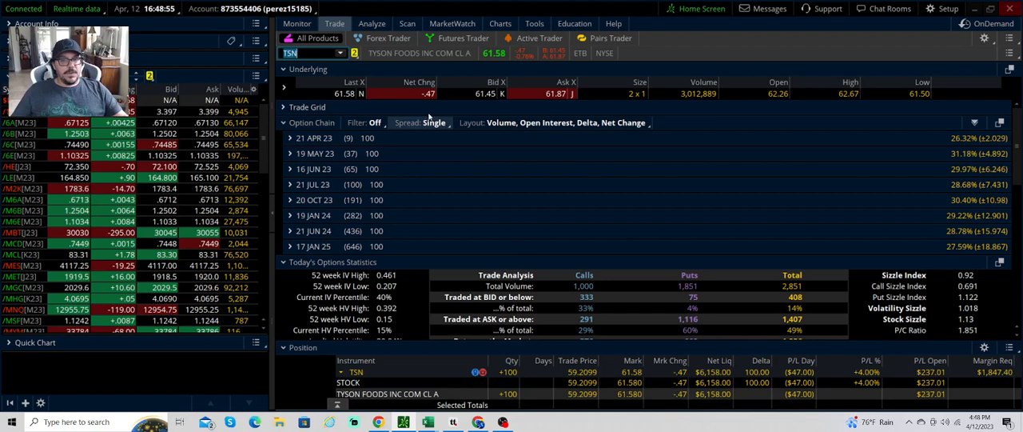
{"action": "left_click", "coordinate": [287, 24]}
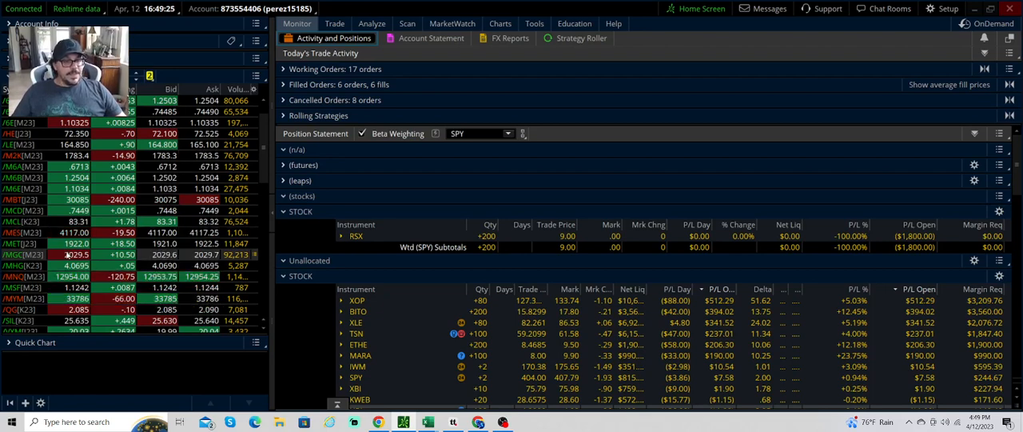
{"action": "scroll", "scroll_direction": "down", "scroll_amount": 3}
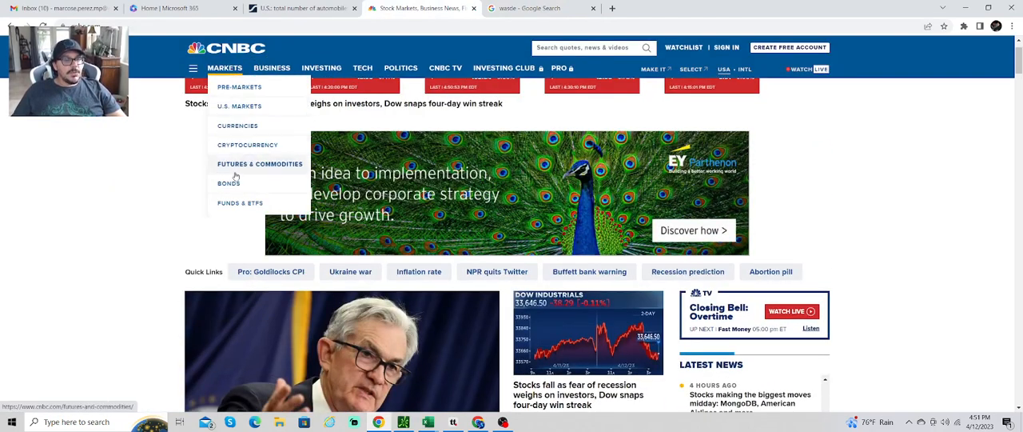
- Show CNBC's Bonds page with the U.S. Treasury yields table from 1-month to 30-year
{"action": "left_click", "coordinate": [229, 182]}
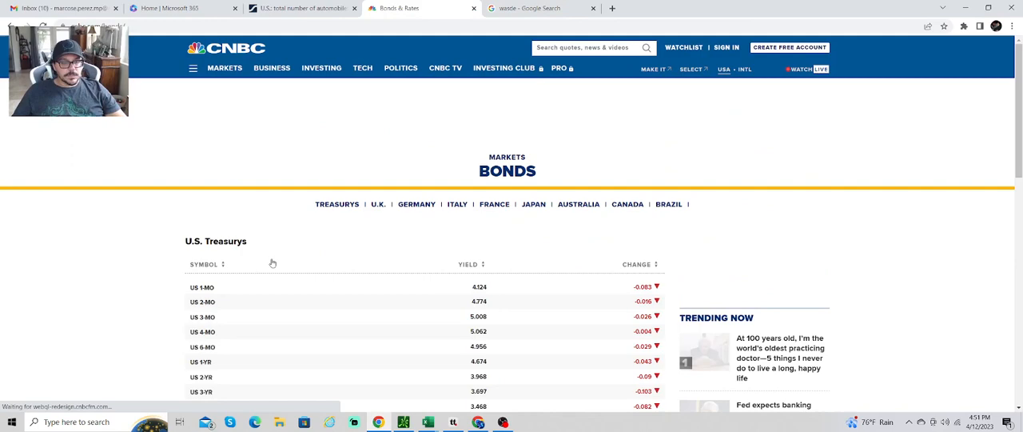
{"action": "scroll", "scroll_direction": "down", "scroll_amount": 3}
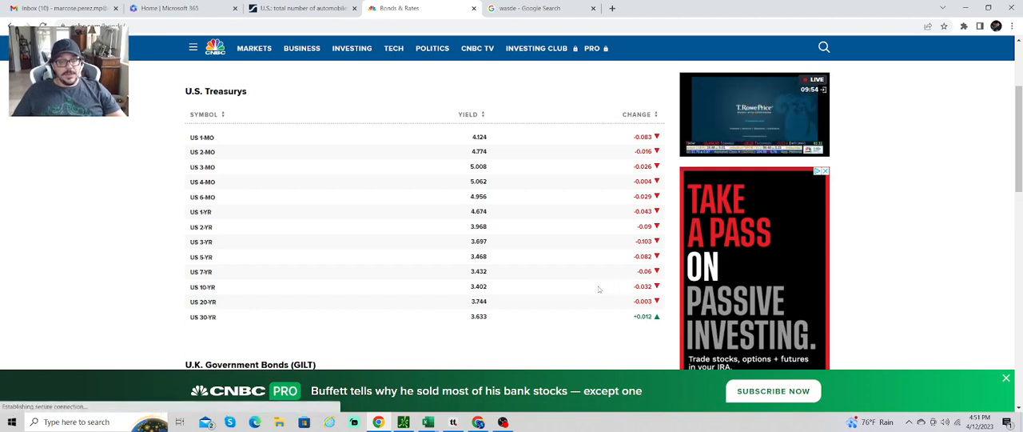
{"action": "mouse_move", "coordinate": [591, 257]}
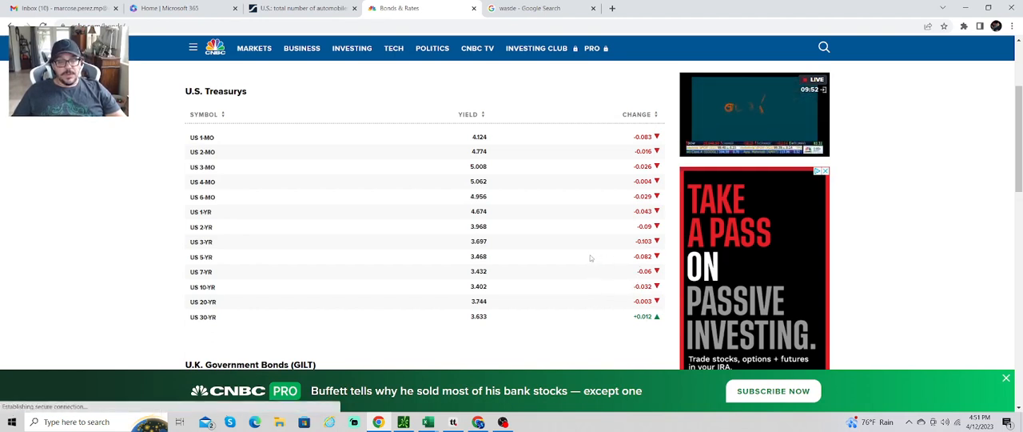
{"action": "mouse_move", "coordinate": [554, 240]}
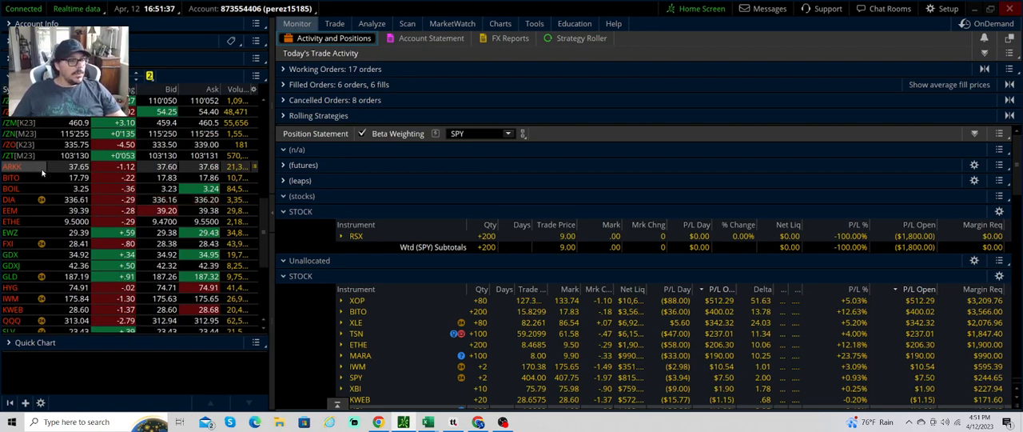
- Load ARKK from the watchlist into Active Trader with its chart and price ladder
{"action": "left_click", "coordinate": [333, 23]}
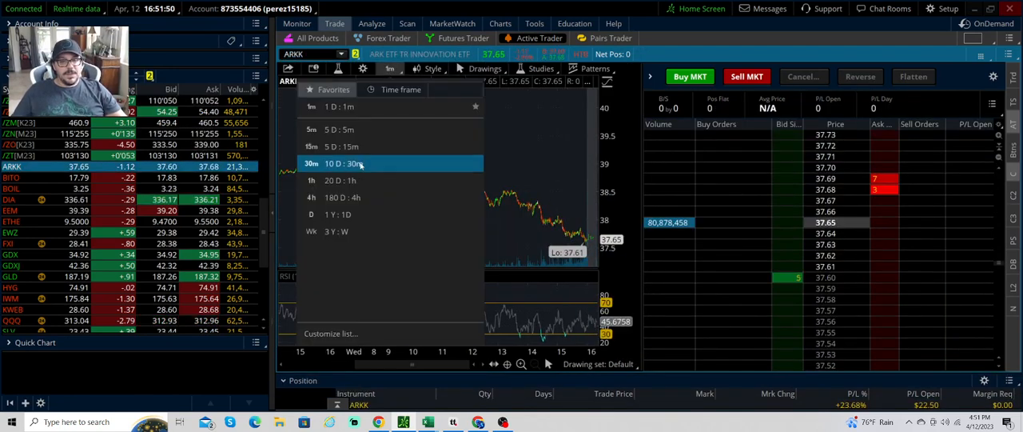
- Switch the ARKK chart to the 3 Y : W time frame of weekly bars
{"action": "left_click", "coordinate": [334, 213]}
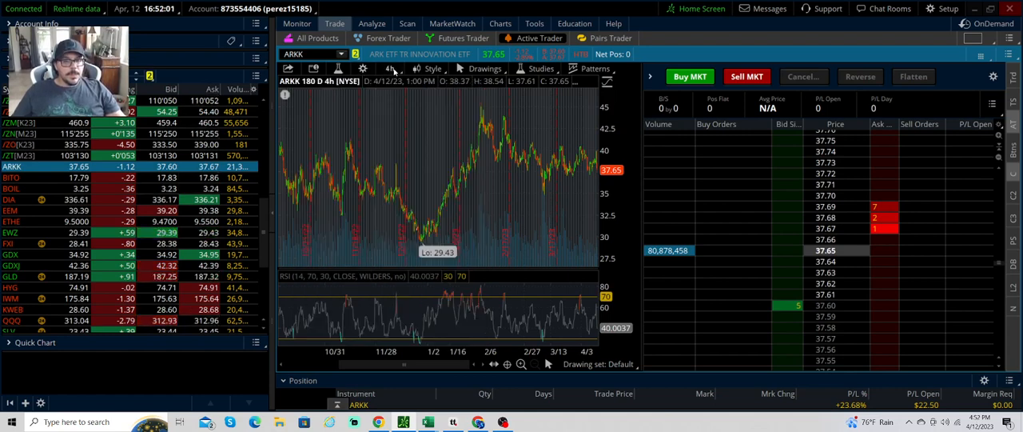
{"action": "left_click", "coordinate": [382, 68]}
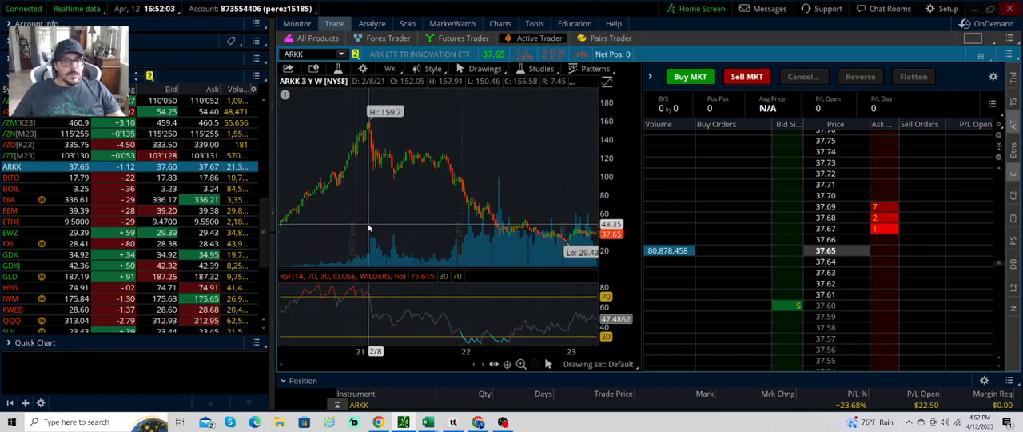
{"action": "mouse_move", "coordinate": [379, 144]}
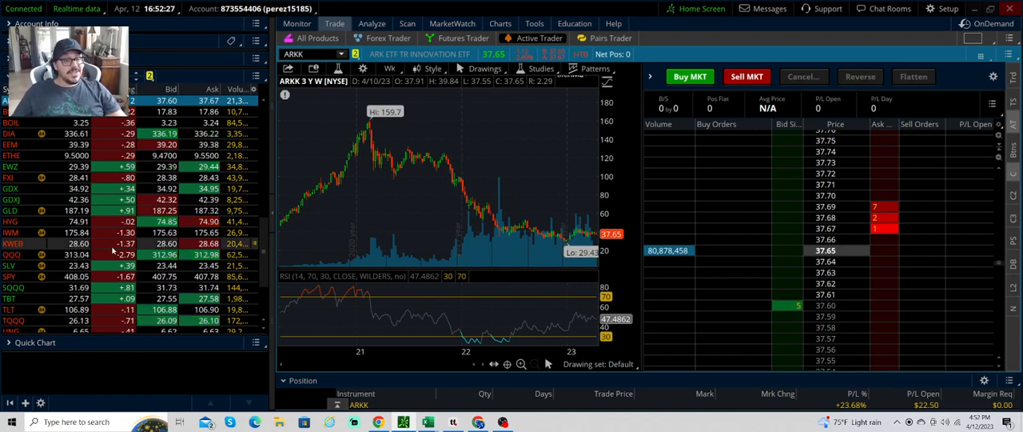
{"action": "scroll", "scroll_direction": "down", "scroll_amount": 3}
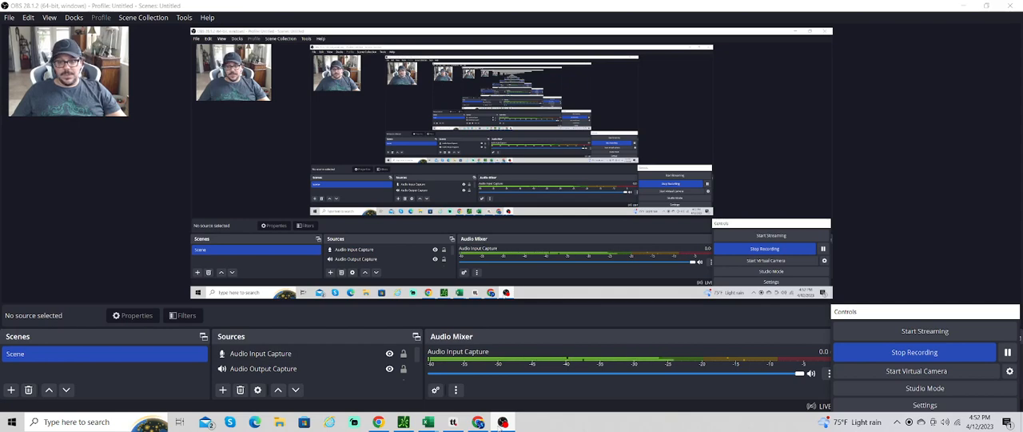
{"action": "mouse_move", "coordinate": [879, 290]}
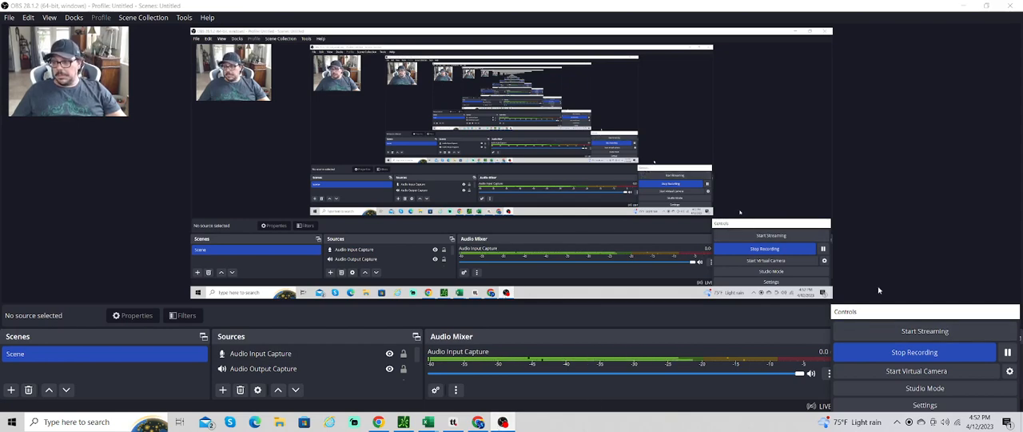
{"action": "mouse_move", "coordinate": [913, 331]}
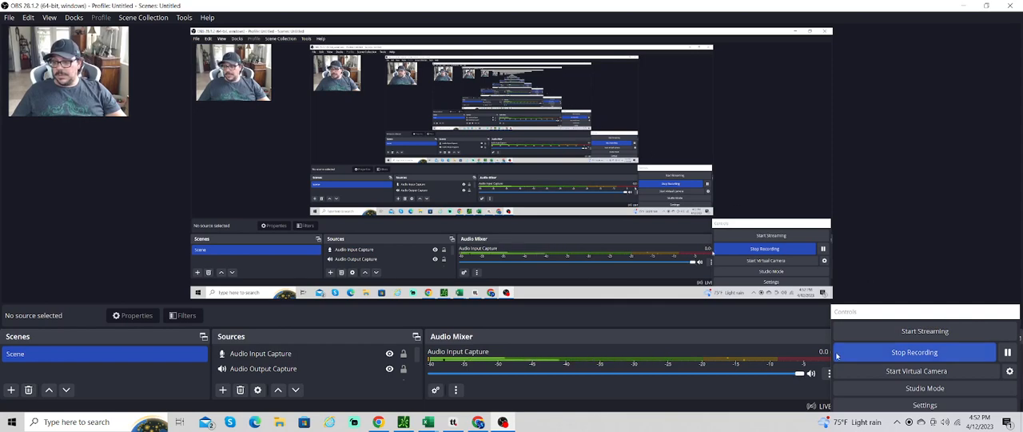
{"action": "mouse_move", "coordinate": [876, 213]}
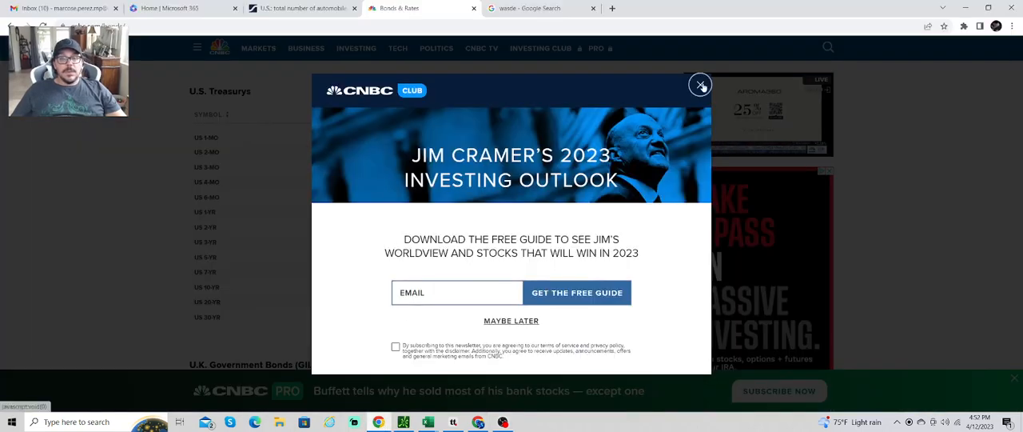
- Close the Jim Cramer newsletter pop-up covering the Treasury yields page
{"action": "left_click", "coordinate": [700, 84]}
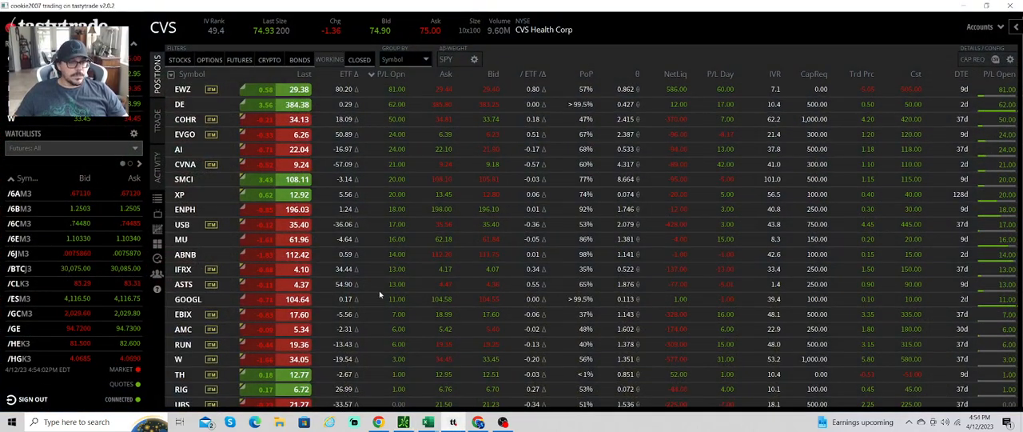
{"action": "mouse_move", "coordinate": [359, 265]}
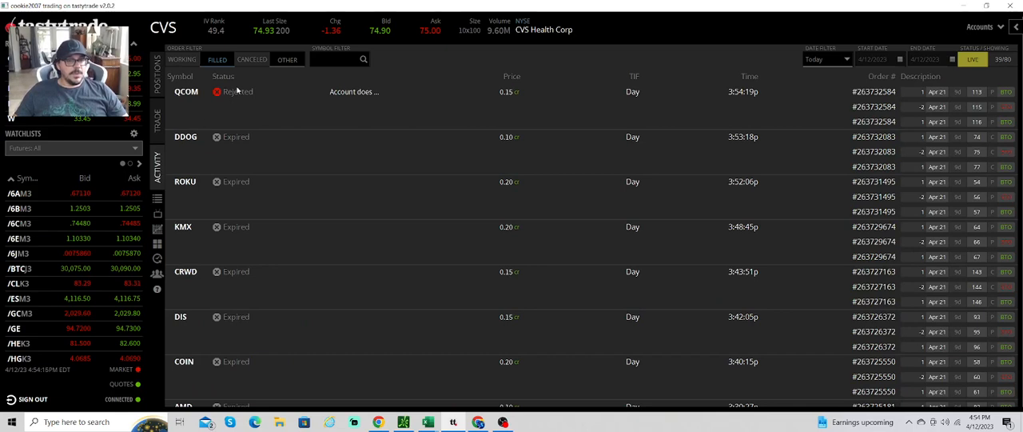
{"action": "mouse_move", "coordinate": [486, 198]}
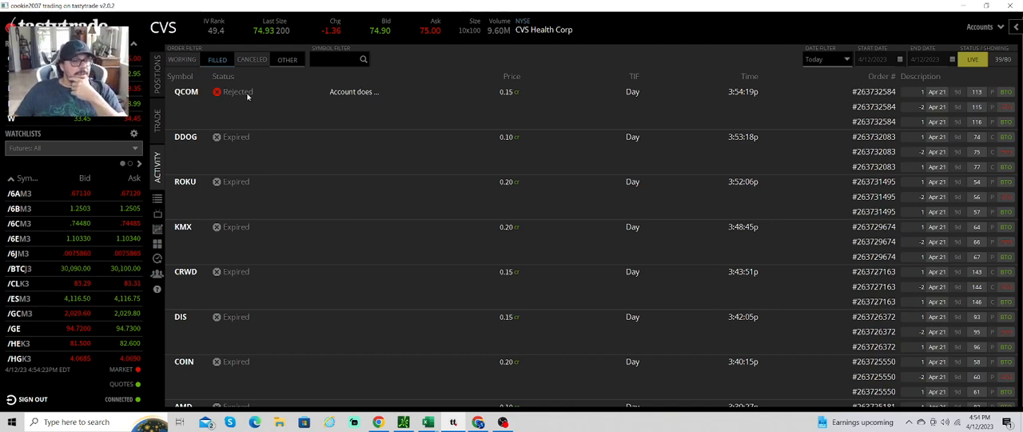
{"action": "mouse_move", "coordinate": [316, 161]}
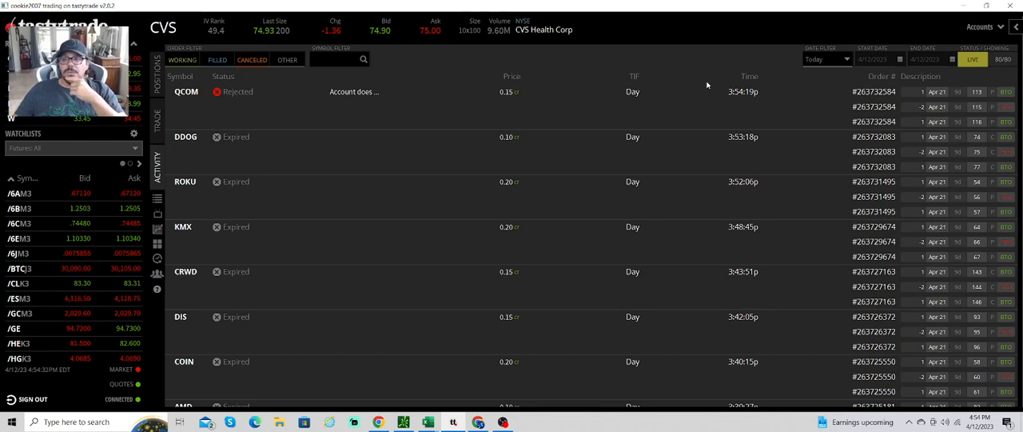
{"action": "mouse_move", "coordinate": [360, 235]}
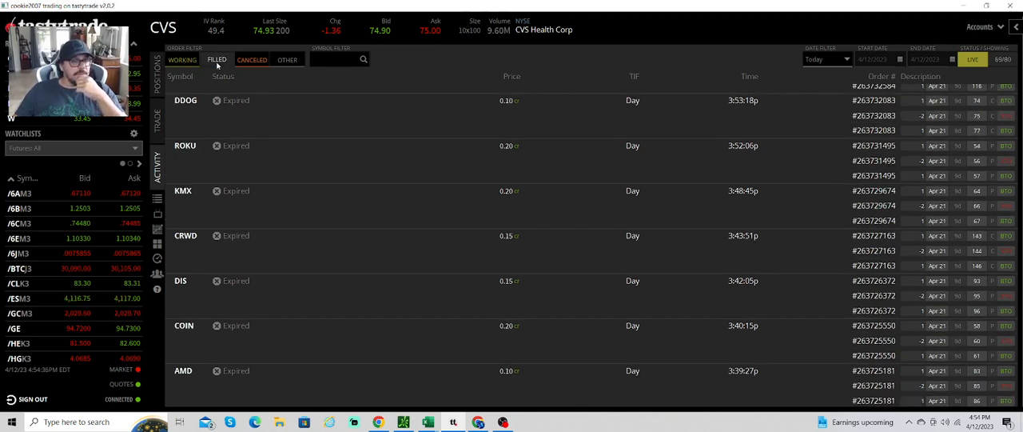
- Filter tastytrade order history to today's filled orders and review INMD, FRC and DISH fills
{"action": "left_click", "coordinate": [252, 59]}
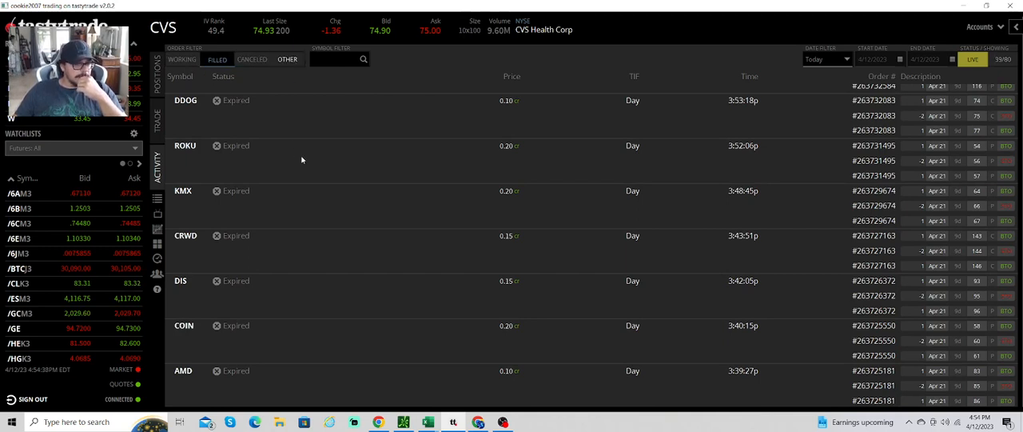
{"action": "left_click", "coordinate": [217, 59]}
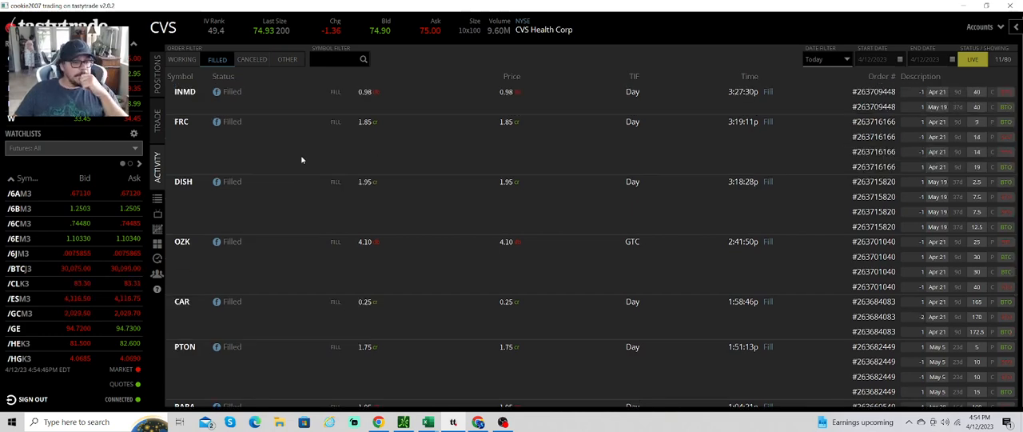
{"action": "scroll", "scroll_direction": "down", "scroll_amount": 3}
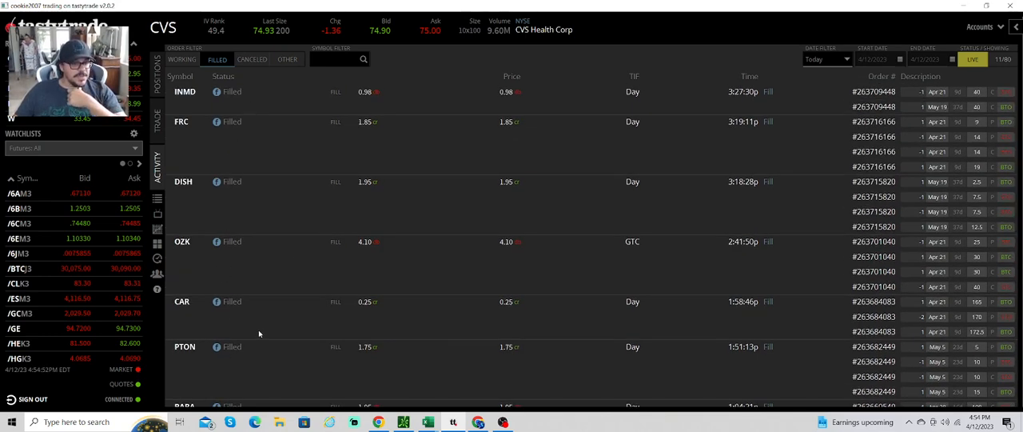
{"action": "scroll", "scroll_direction": "down", "scroll_amount": 3}
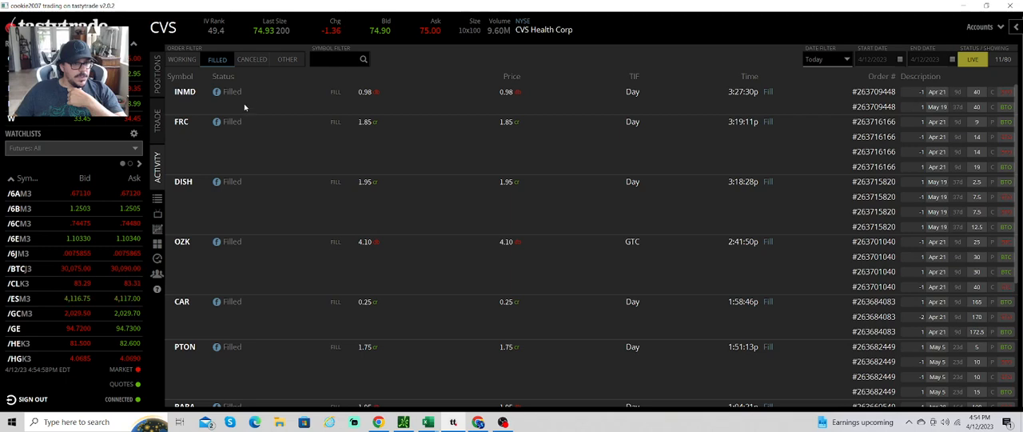
{"action": "mouse_move", "coordinate": [203, 305]}
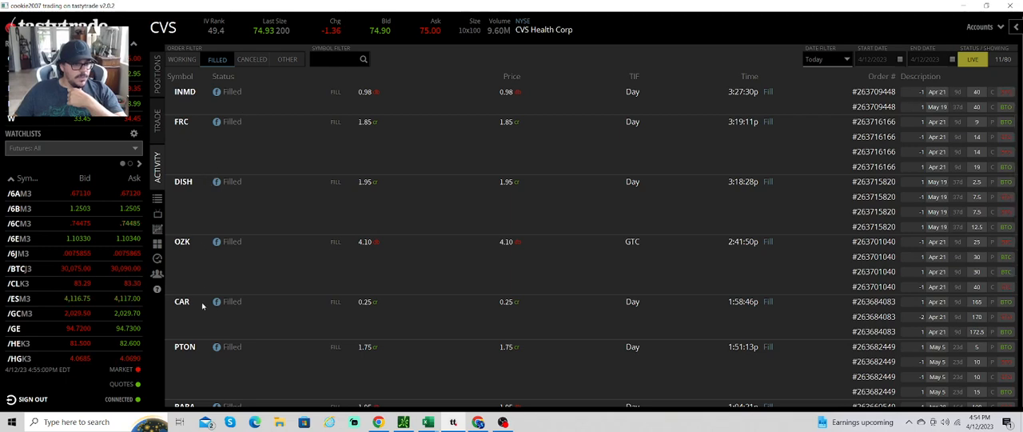
{"action": "mouse_move", "coordinate": [235, 265]}
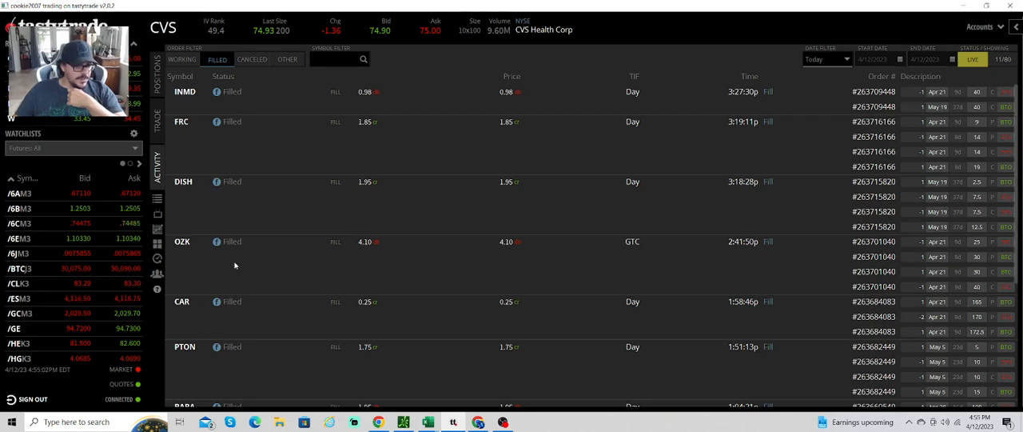
{"action": "mouse_move", "coordinate": [309, 230]}
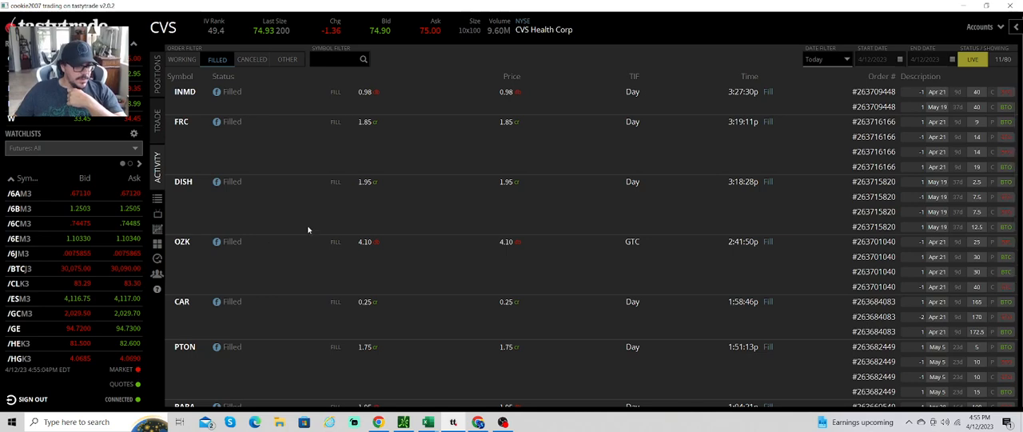
{"action": "scroll", "scroll_direction": "down", "scroll_amount": 3}
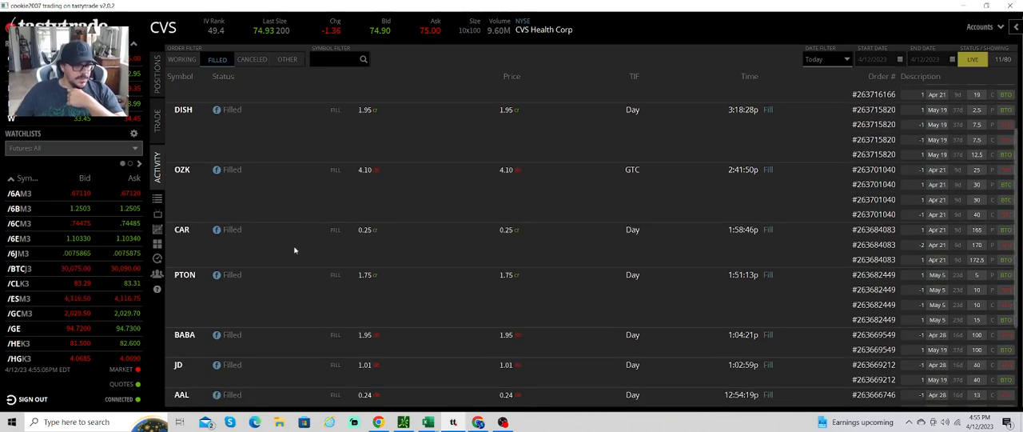
{"action": "scroll", "scroll_direction": "down", "scroll_amount": 3}
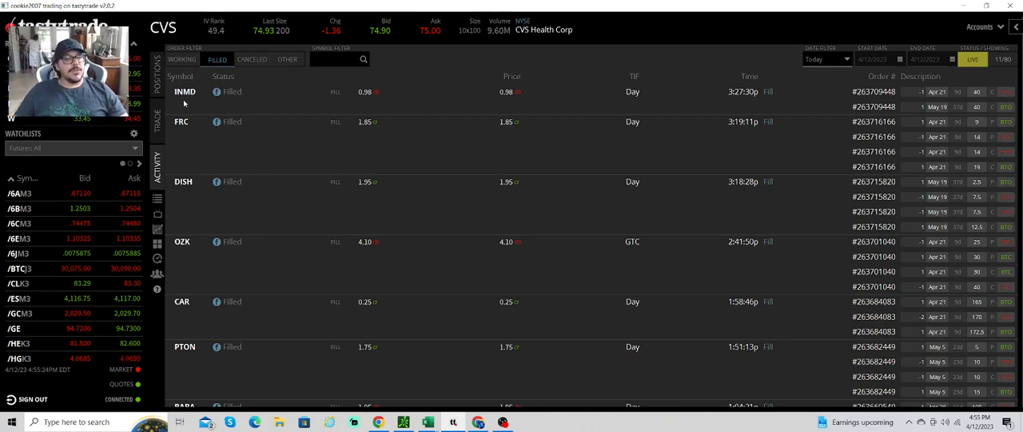
{"action": "mouse_move", "coordinate": [254, 102]}
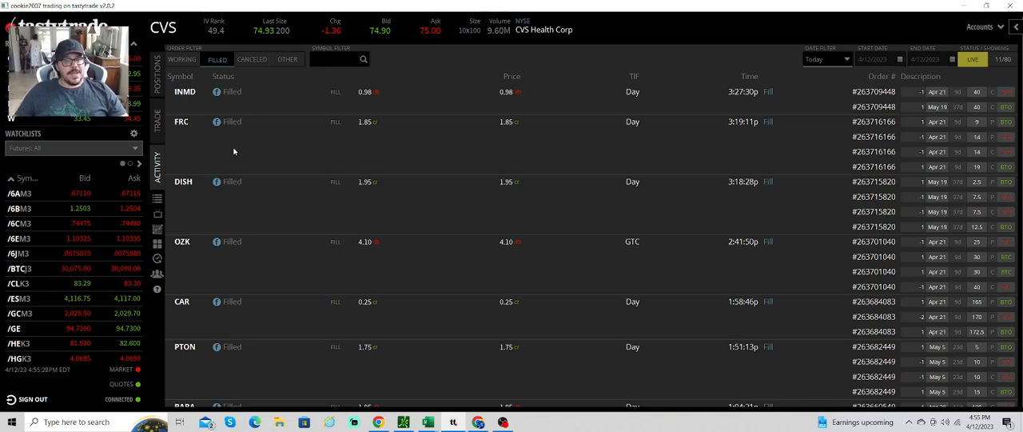
{"action": "mouse_move", "coordinate": [280, 226]}
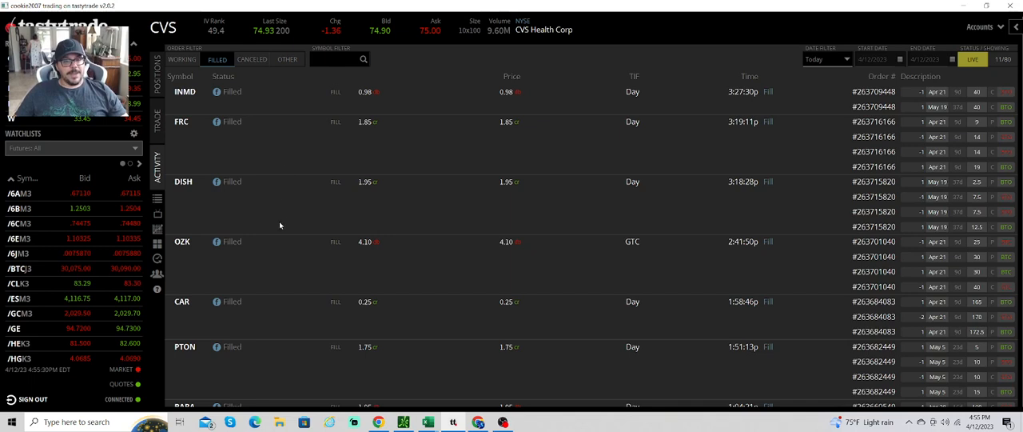
{"action": "mouse_move", "coordinate": [267, 216]}
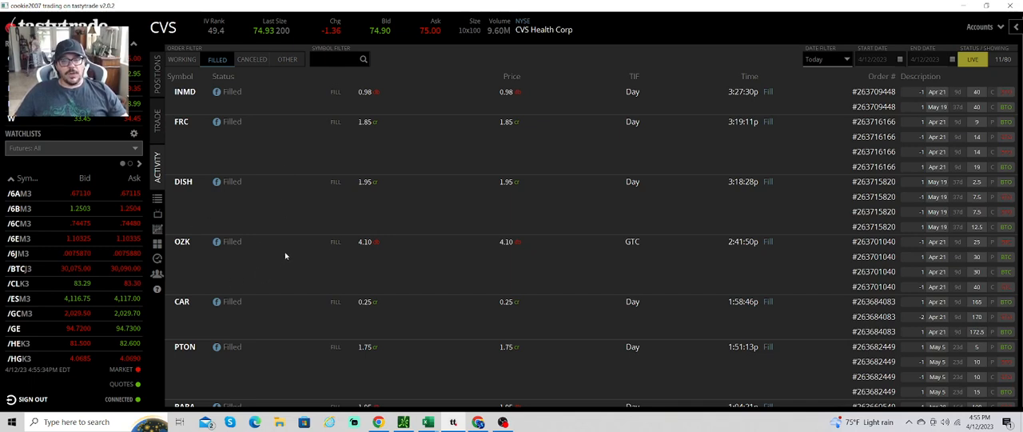
- Scroll through the rest of today's filled orders in tastytrade
{"action": "scroll", "scroll_direction": "down", "scroll_amount": 3}
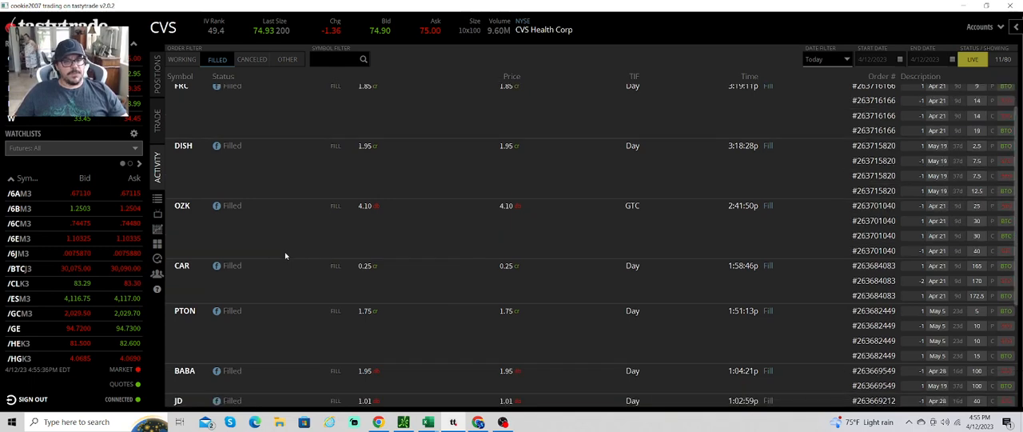
{"action": "mouse_move", "coordinate": [275, 285]}
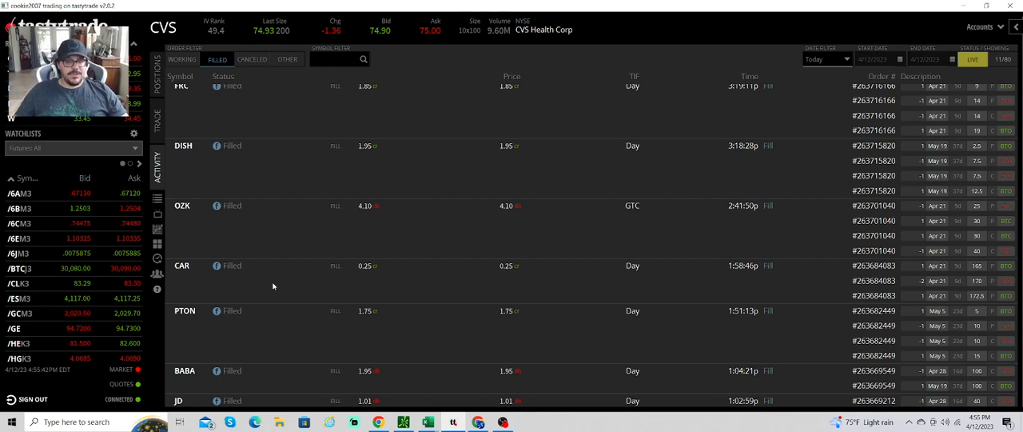
{"action": "scroll", "scroll_direction": "down", "scroll_amount": 3}
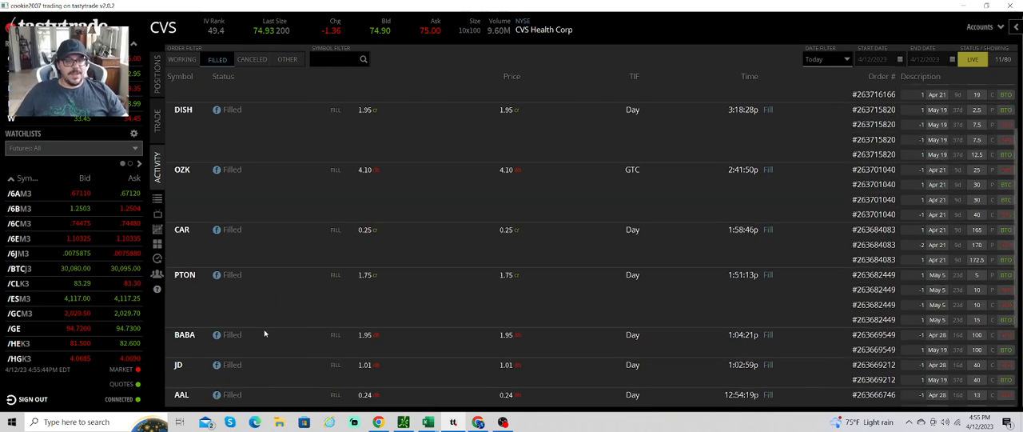
{"action": "scroll", "scroll_direction": "down", "scroll_amount": 3}
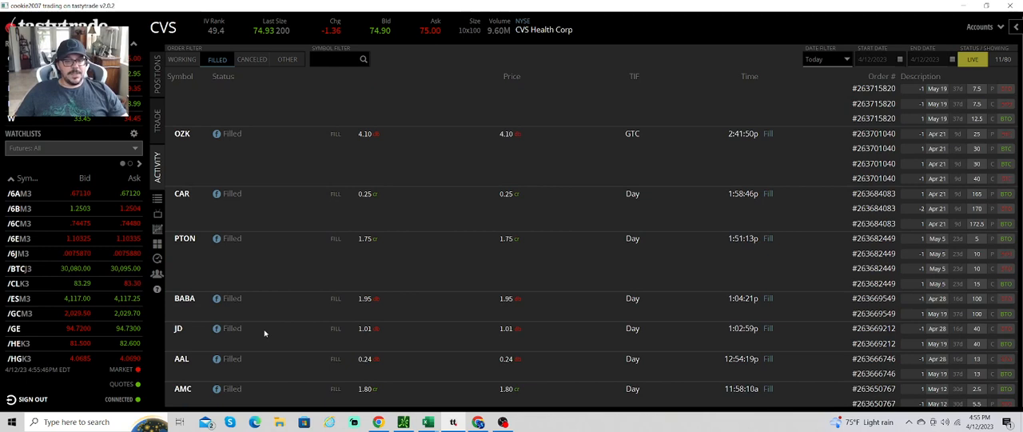
{"action": "mouse_move", "coordinate": [269, 337]}
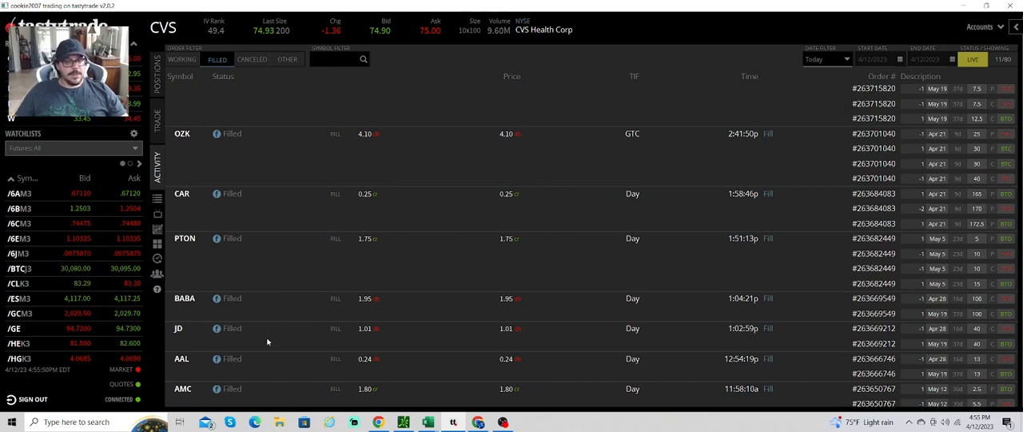
{"action": "scroll", "scroll_direction": "down", "scroll_amount": 3}
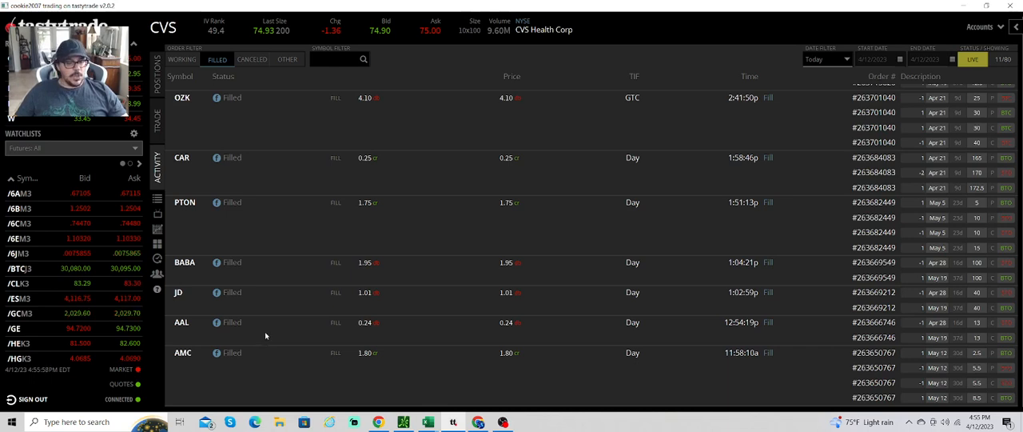
{"action": "scroll", "scroll_direction": "down", "scroll_amount": 3}
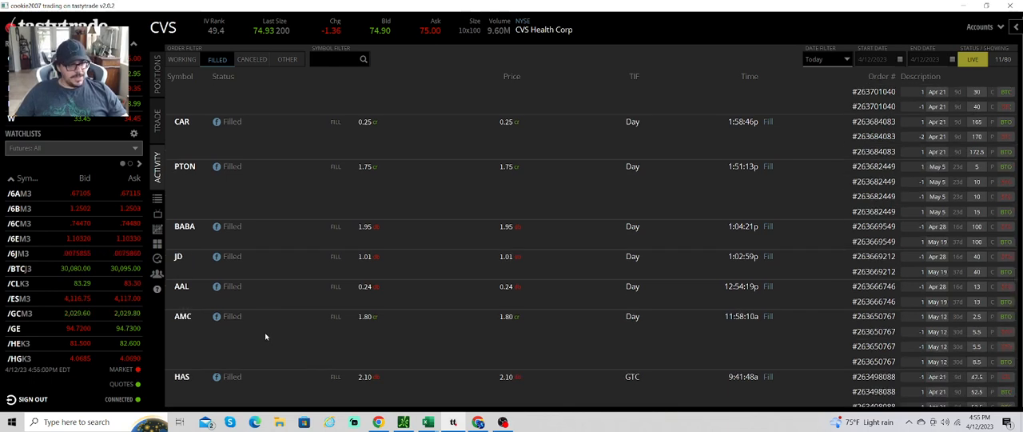
{"action": "scroll", "scroll_direction": "down", "scroll_amount": 3}
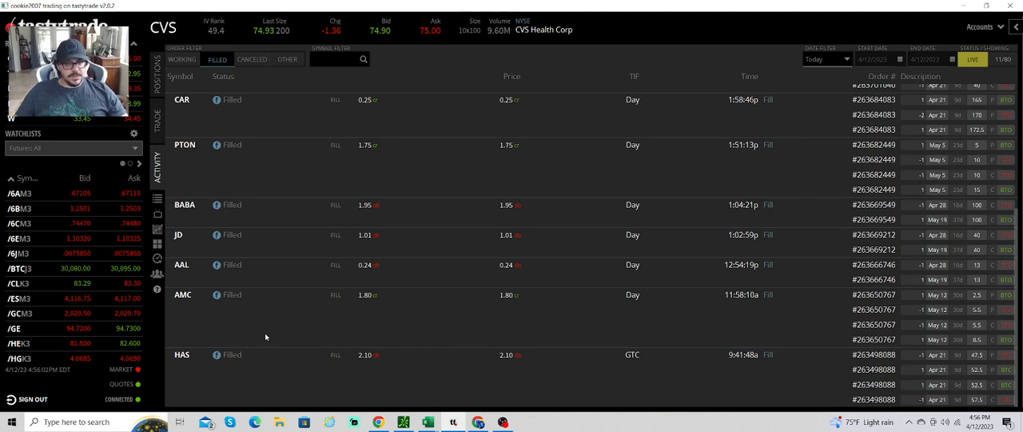
{"action": "mouse_move", "coordinate": [282, 377]}
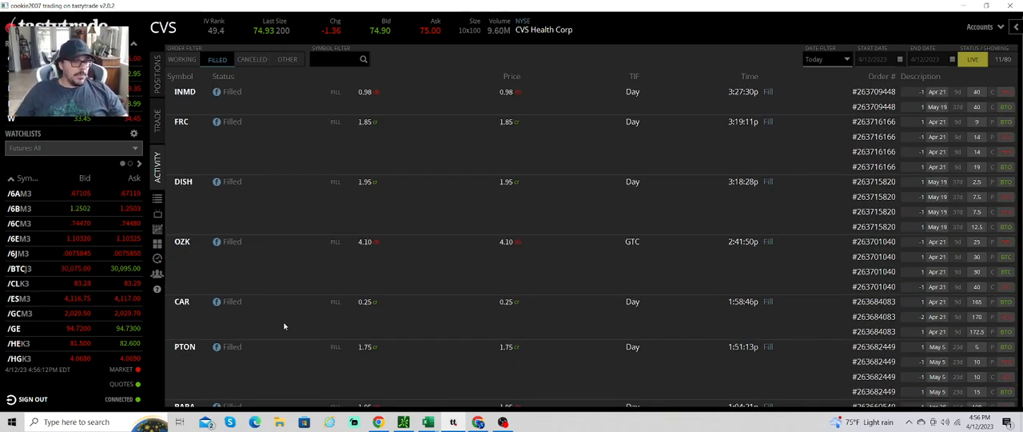
{"action": "scroll", "scroll_direction": "down", "scroll_amount": 3}
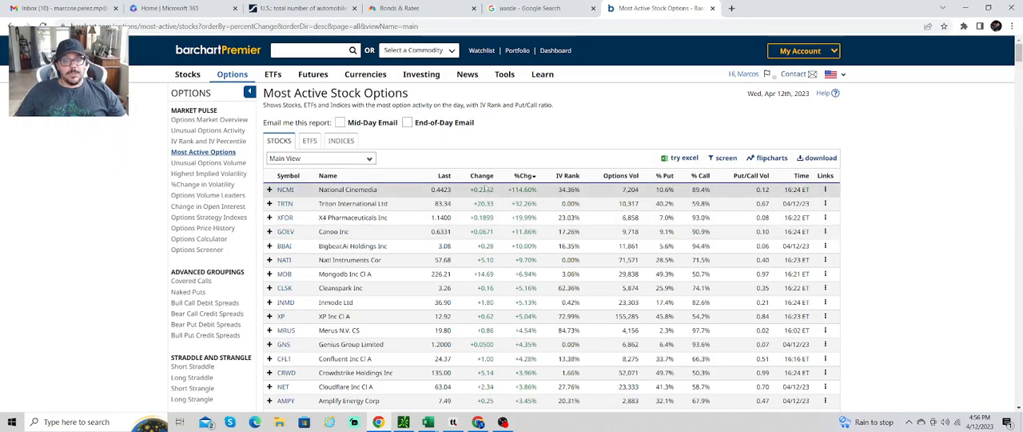
- Rank Barchart's Most Active Stock Options by options volume, led by Tesla, Amazon and Nvidia
{"action": "left_click", "coordinate": [618, 175]}
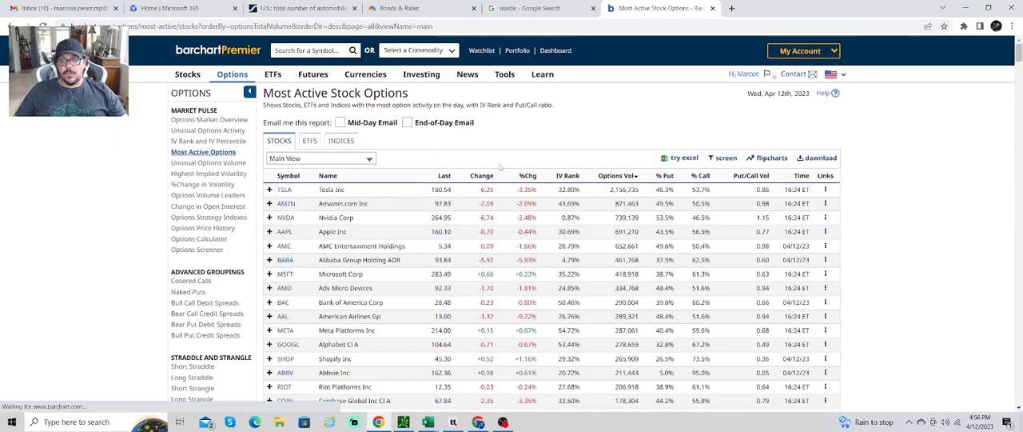